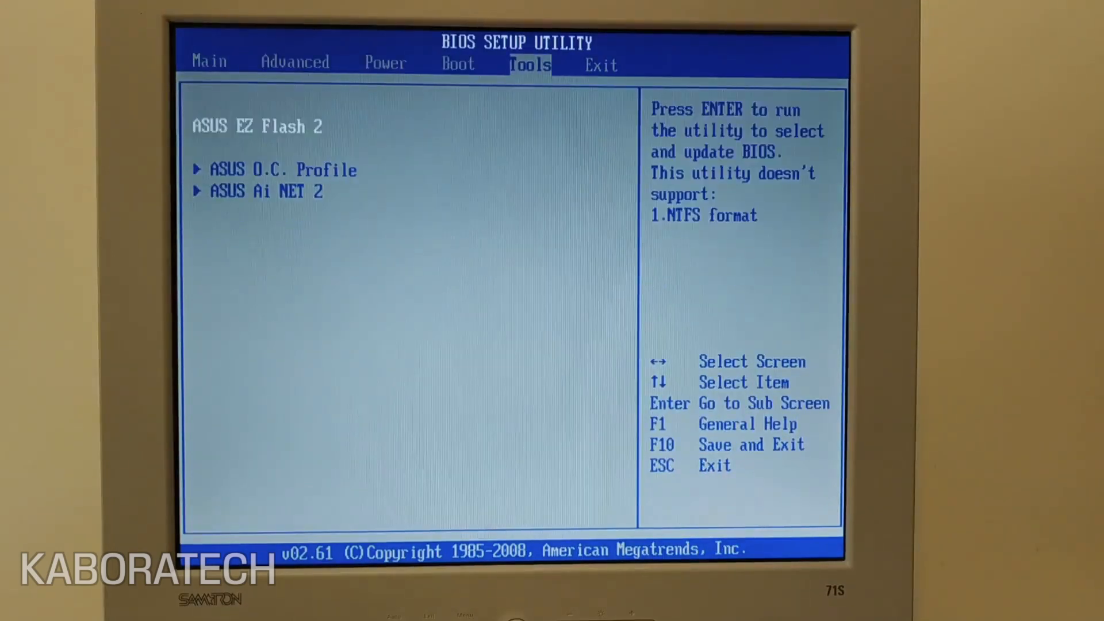
Launch EZ Flash 2 and load P5K-PR~1.ROM (P5K-PRO, version 1303) as the BIOS update
key(enter)
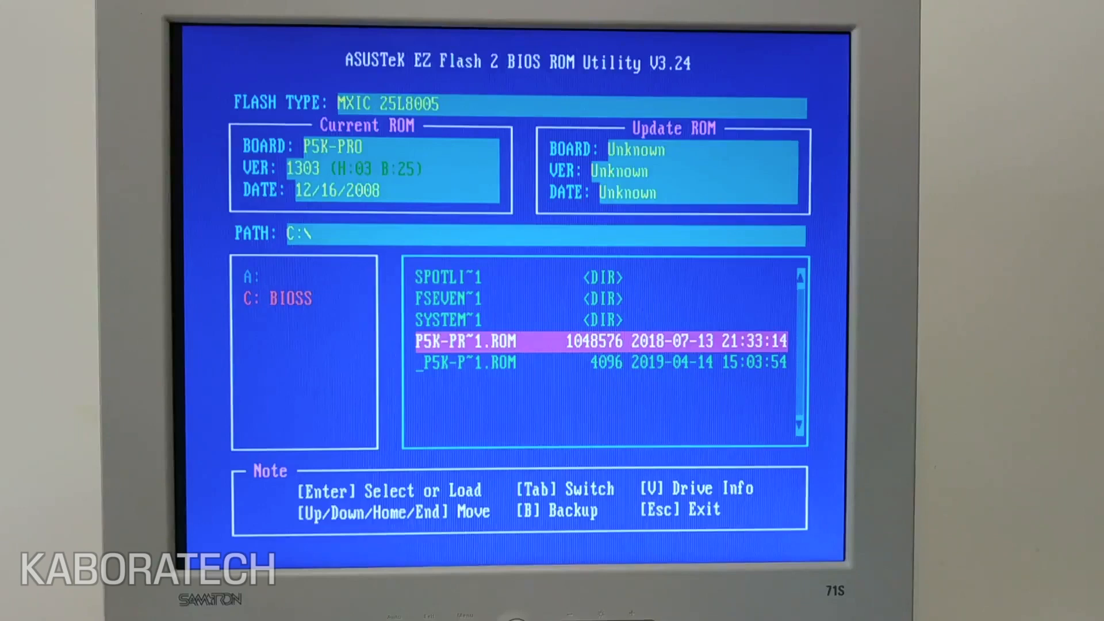
key(Enter)
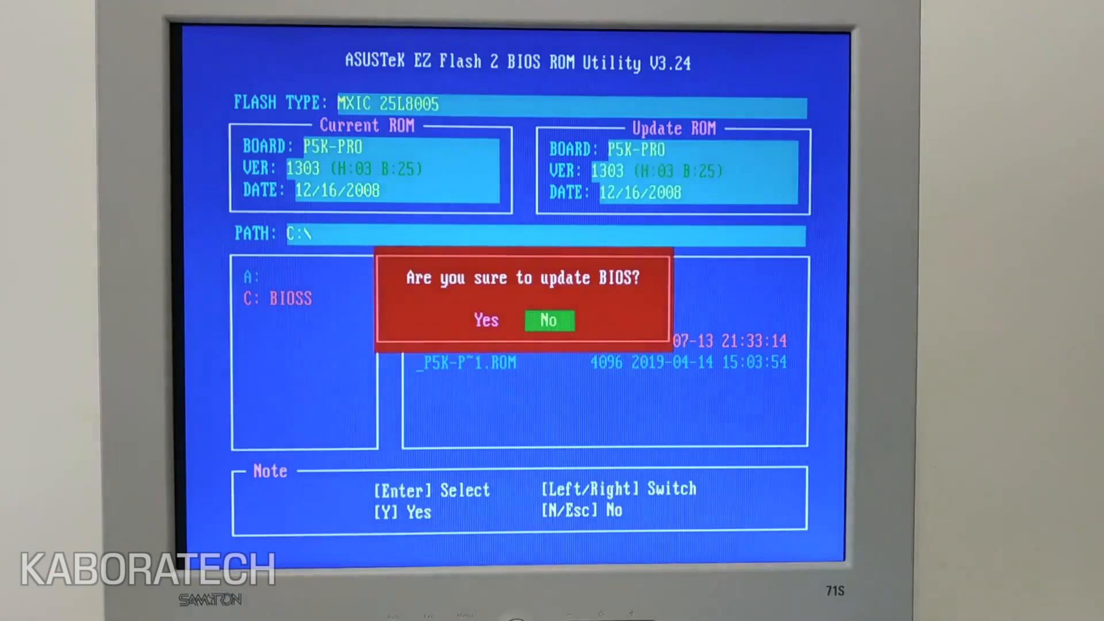
key(Left)
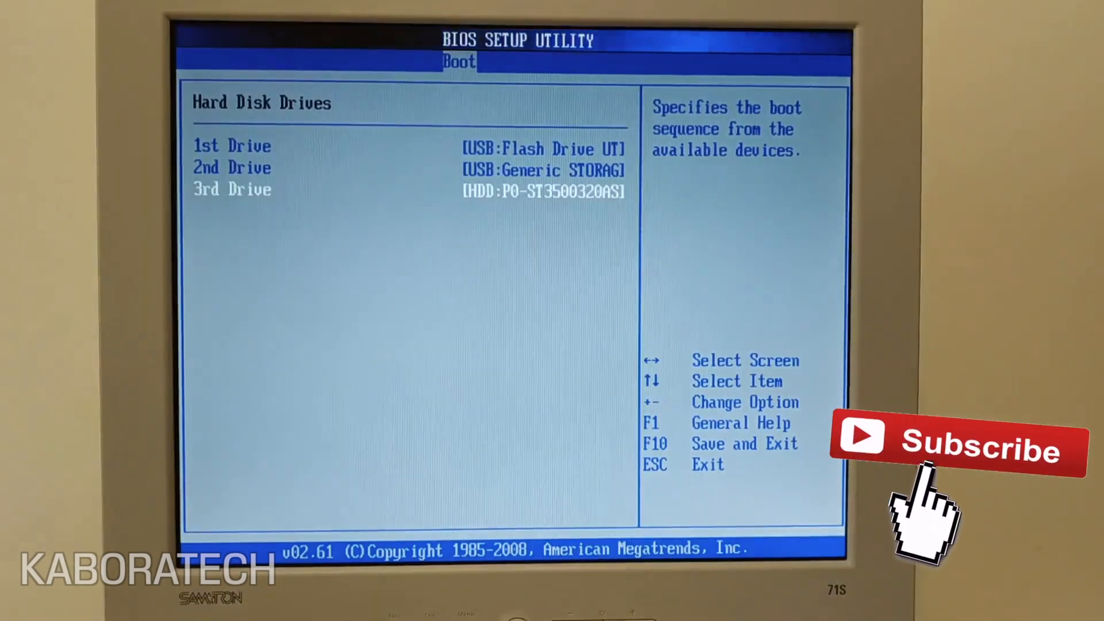
Set the USB flash drive as the first boot device
key(Escape)
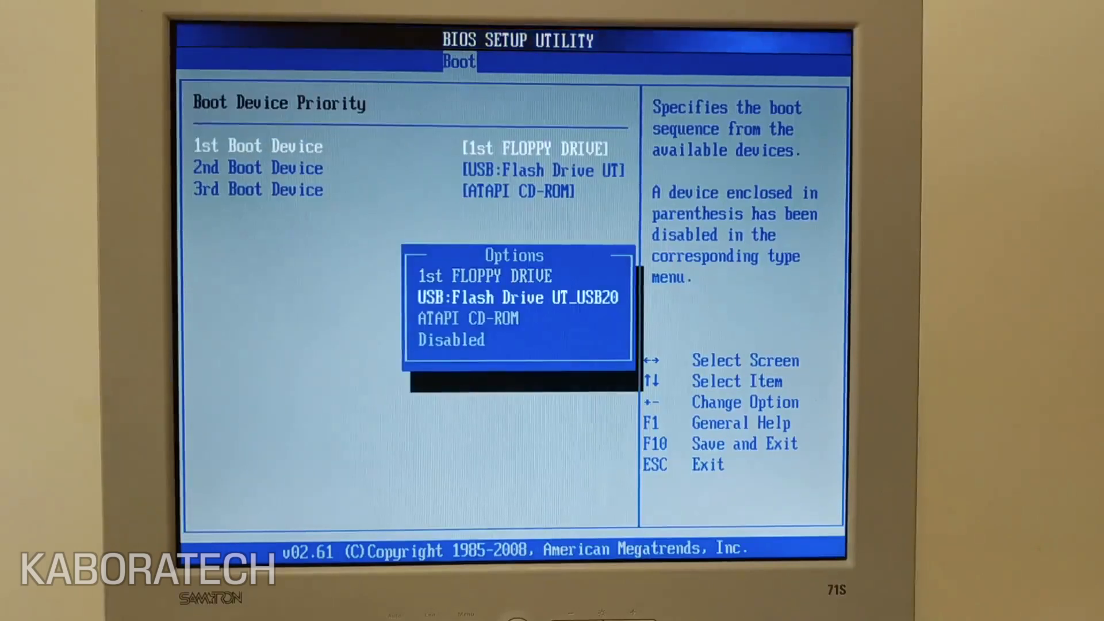
key(Enter)
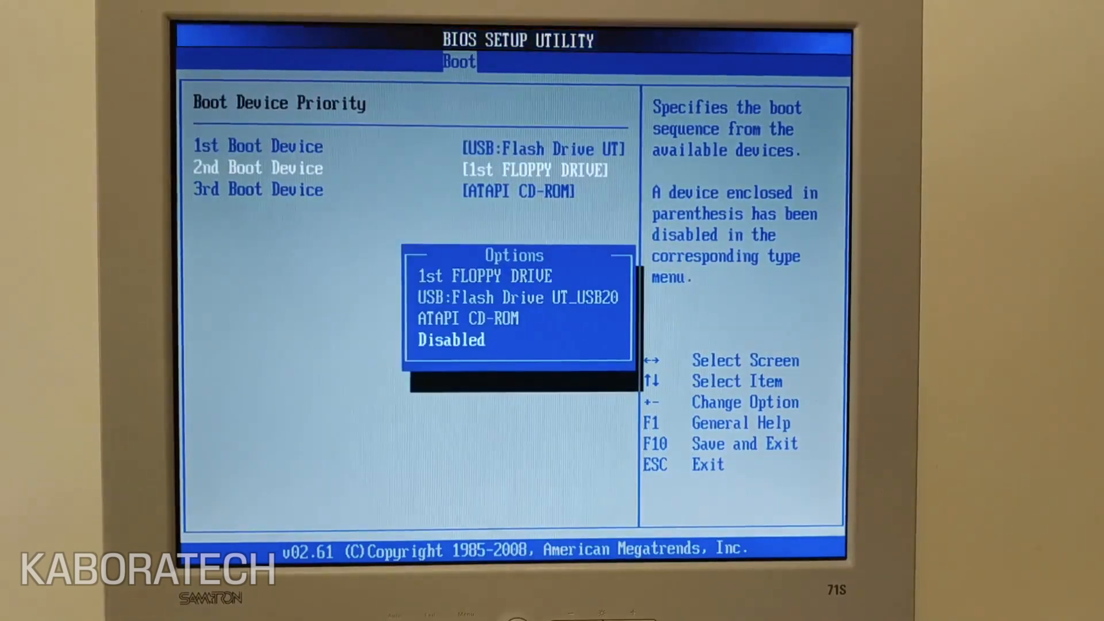
key(up)
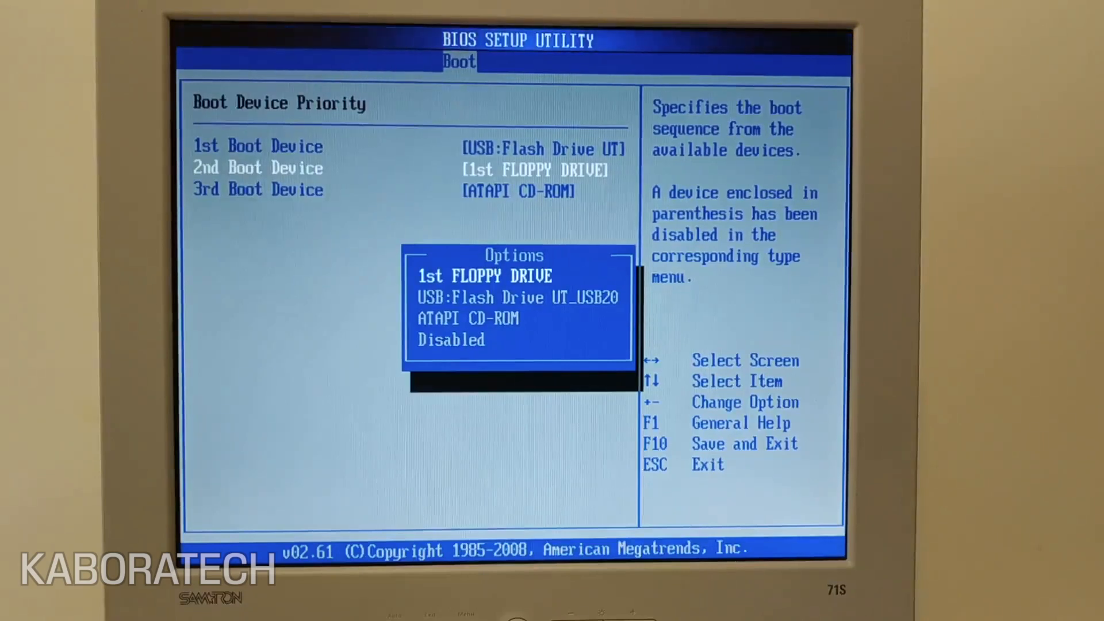
Keep the floppy second, put hard disk P0-ST3500320AS first, and request save-and-exit
key(Escape)
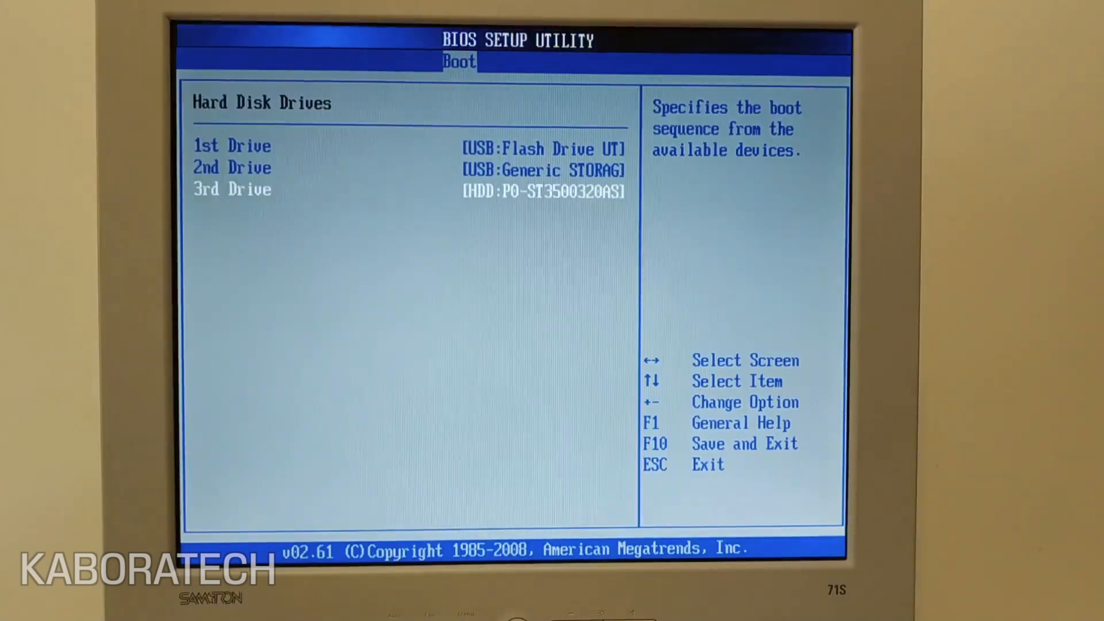
key(enter)
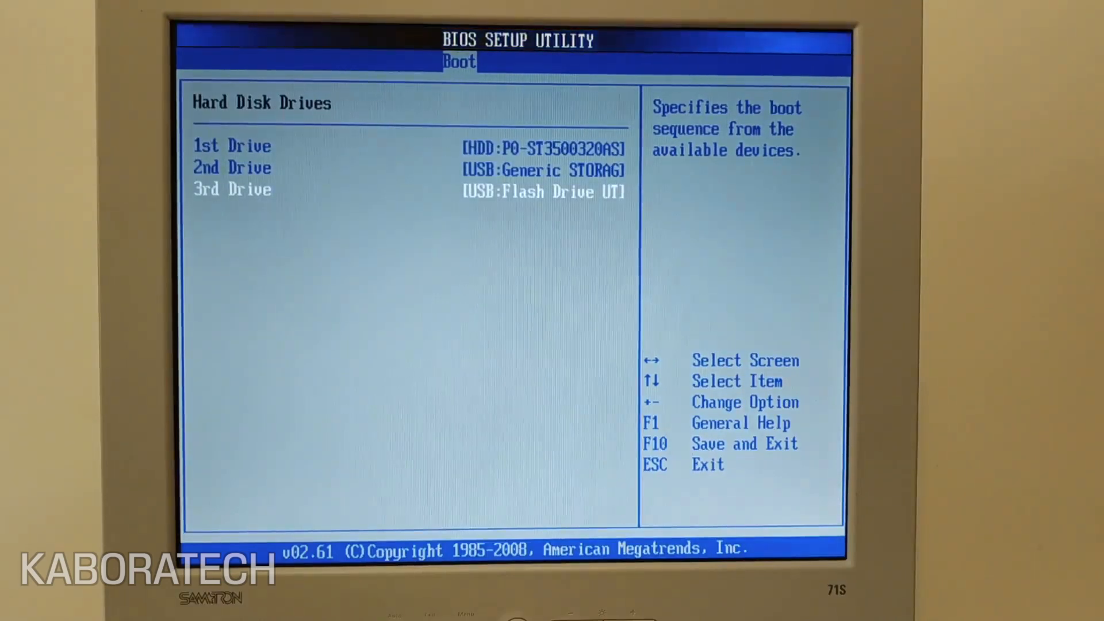
key(f10)
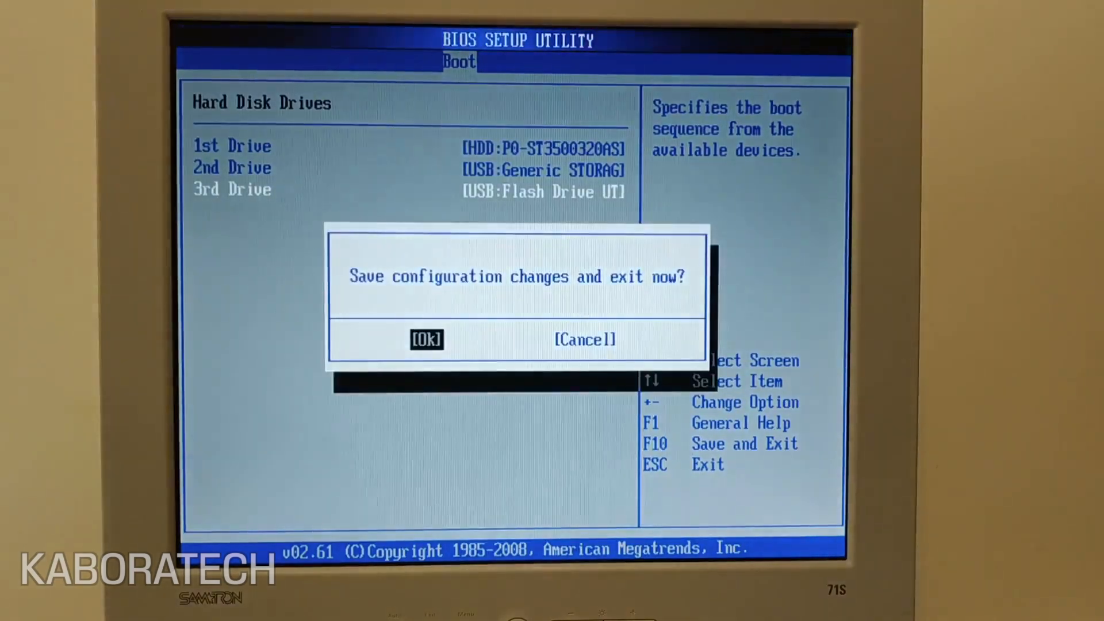